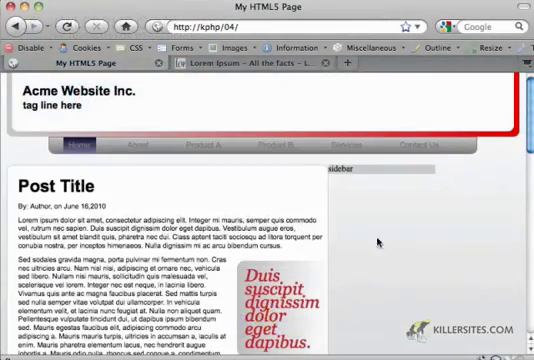
- Scroll through index.html's header, nav, container, sidebar aside and footer markup
scroll("down", 3)
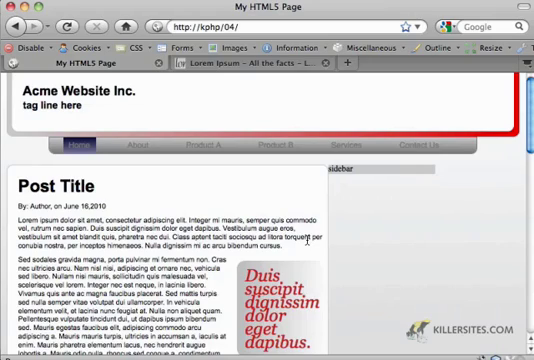
scroll("down", 3)
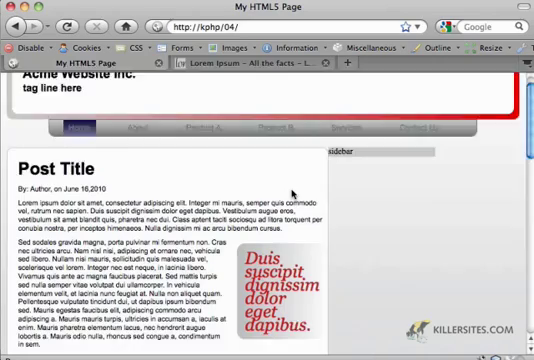
scroll("down", 3)
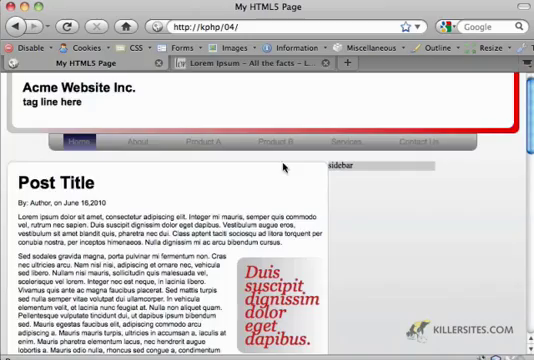
scroll("down", 3)
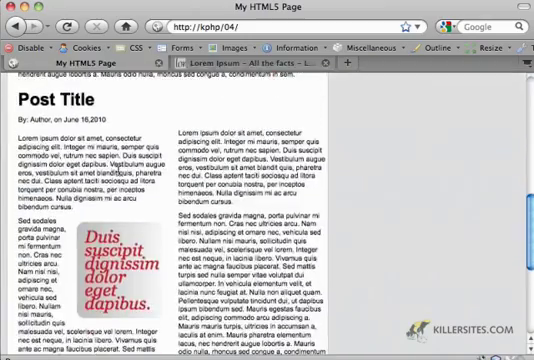
scroll("down", 3)
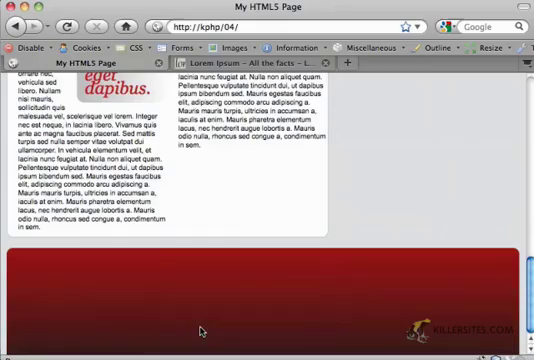
scroll("down", 3)
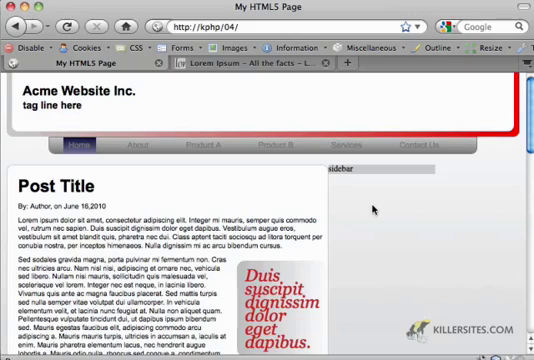
mouse_move(397, 213)
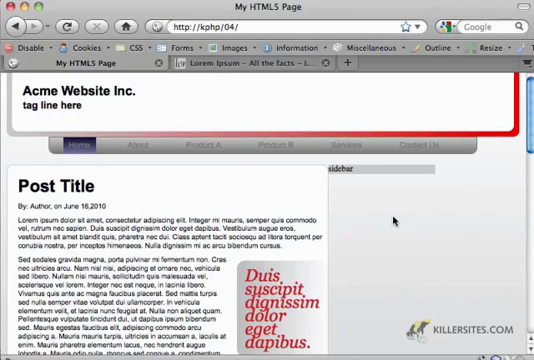
scroll("down", 3)
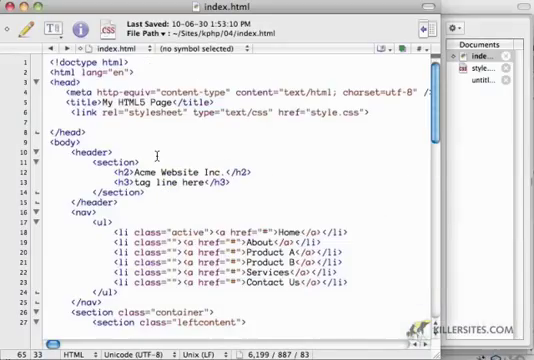
scroll("down", 3)
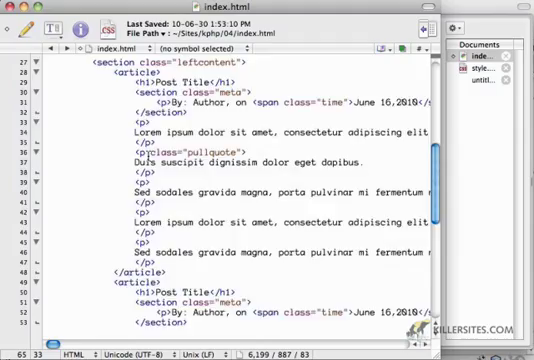
scroll("down", 3)
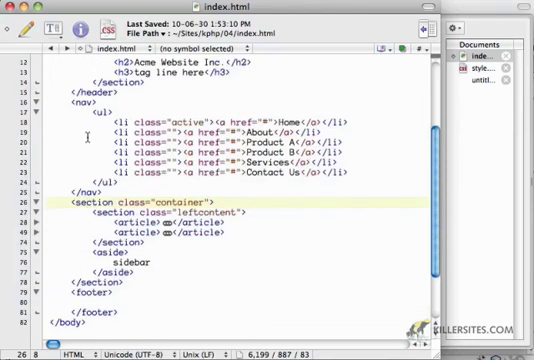
- Scroll down to the aside's sidebar placeholder in index.html
scroll("down", 3)
type("<ul>")
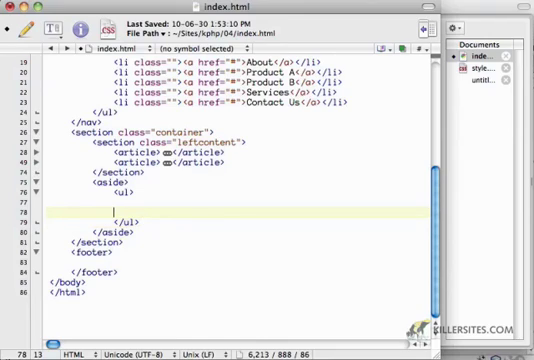
- Add an li holding a summary div with an 'Elevator Pitch' h3 and an empty paragraph
type("<li>")
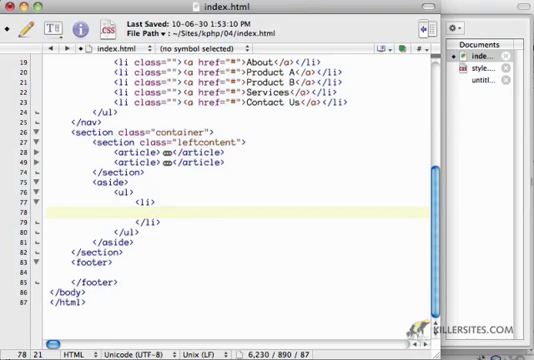
type("<div")
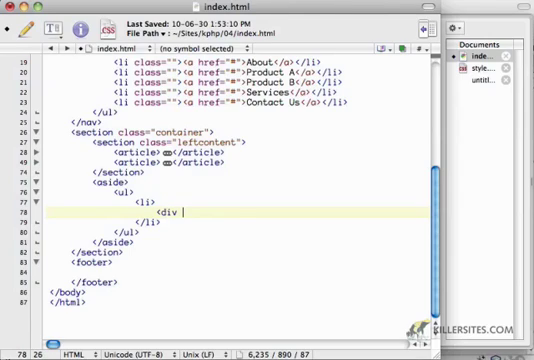
type("class=\"summary\">")
type("<h3")
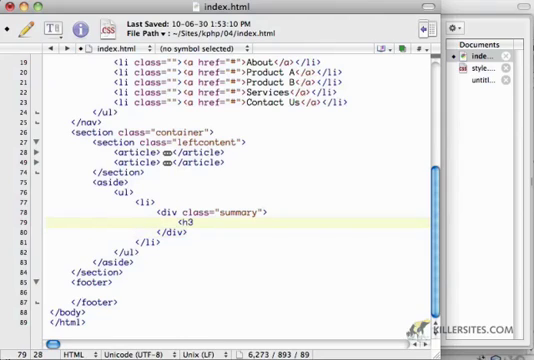
type("Elevator Pitch</h3>")
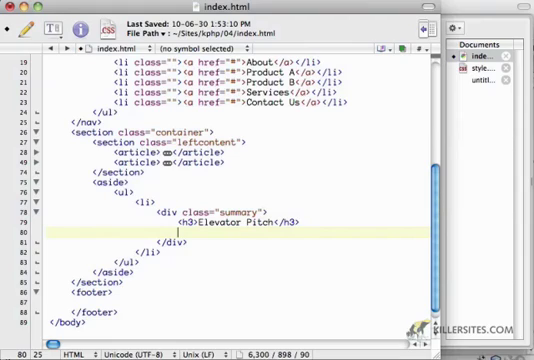
type("<p>")
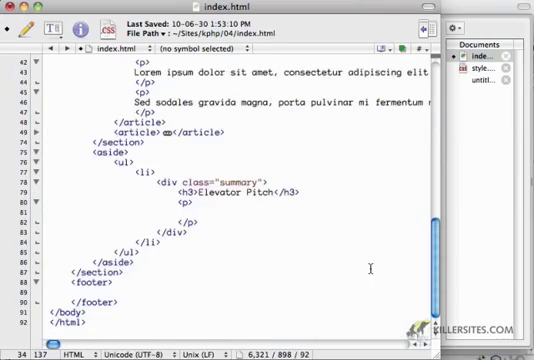
- Fill the Elevator Pitch paragraph with 'semper quis commodo vel, rutrum nec sapien.'
type("semper quis commodo vel, rutrum nec sapien.")
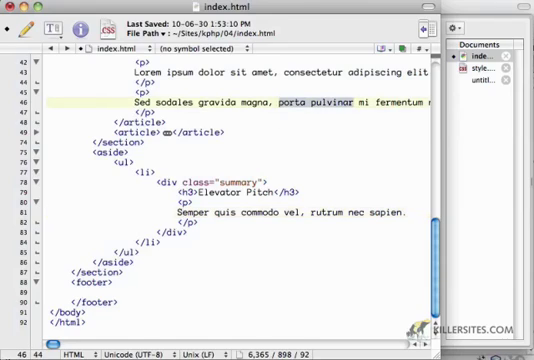
scroll("right", 3)
type("<li>")
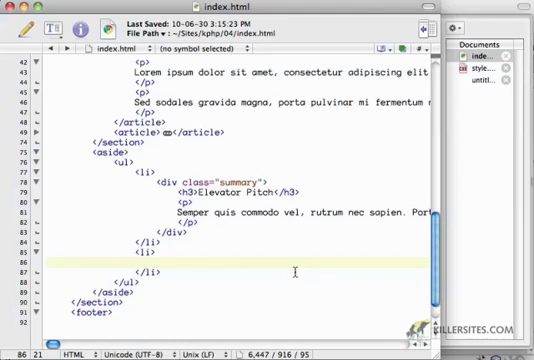
- Add a nav block with a 'Sub Navigation' h3 and a list item
type("<nav>")
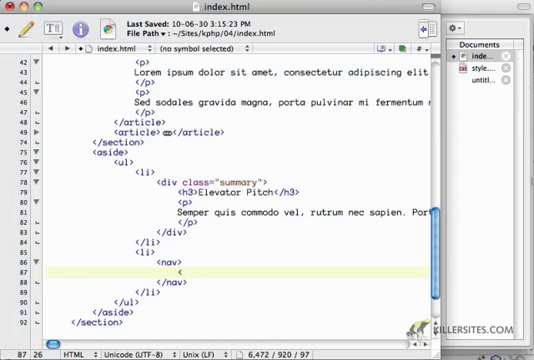
type("h3>")
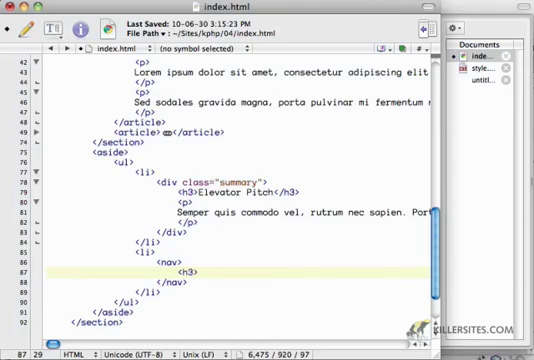
type("Sub Navigation</")
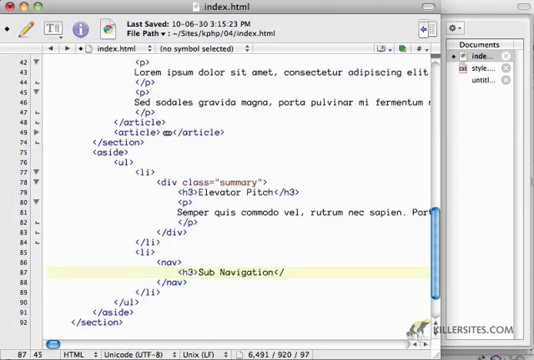
type("<ul>")
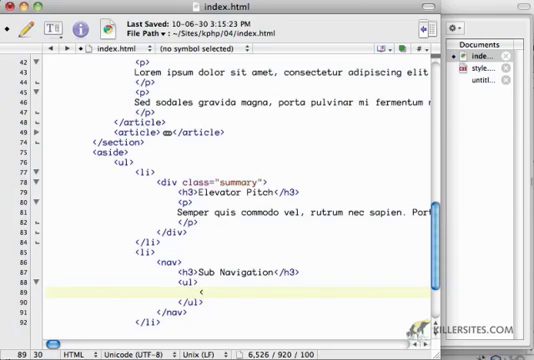
type("li>")
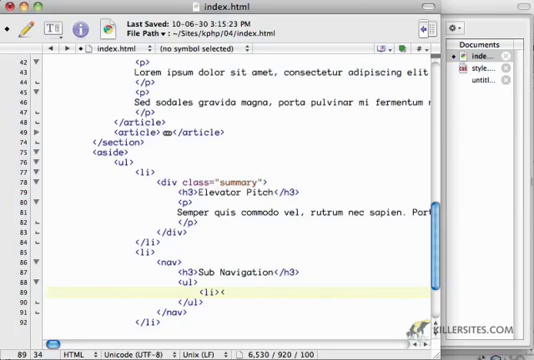
- Add href="#" links Food, Personal, Politics and Entertainment to the list
type("<a href=\"#\"></a></li>")
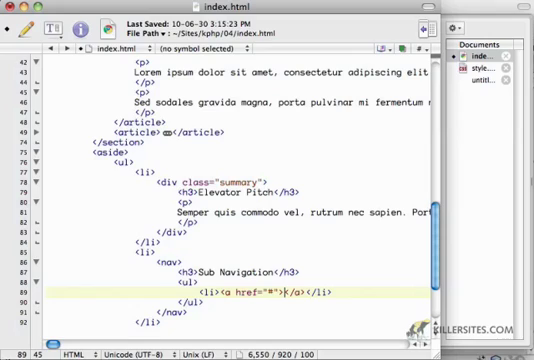
type("Sub")
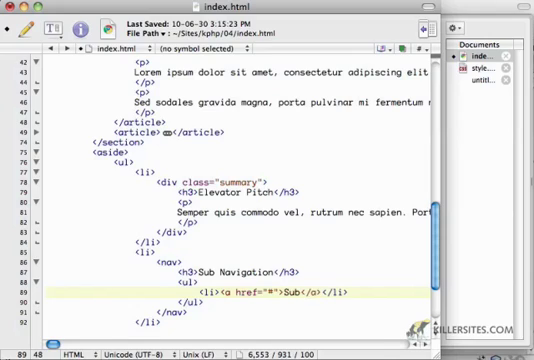
type("Category")
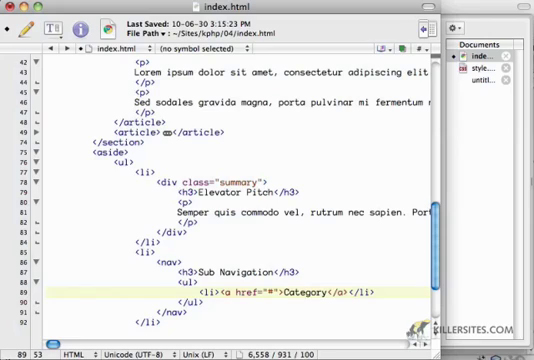
type("Food")
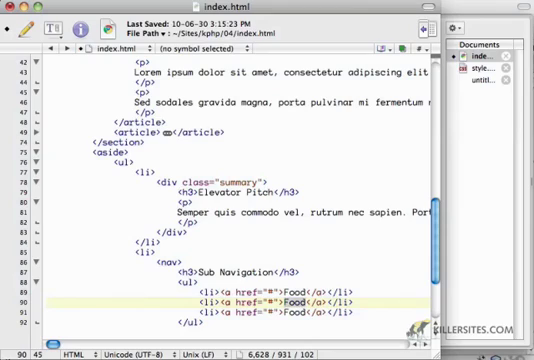
key("Delete")
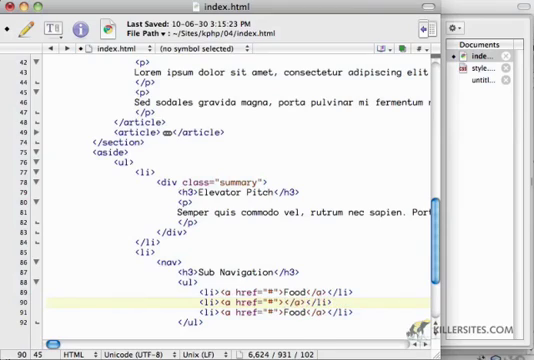
type("Personal")
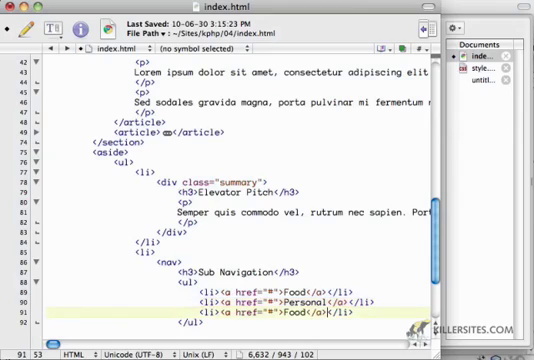
type("Politics")
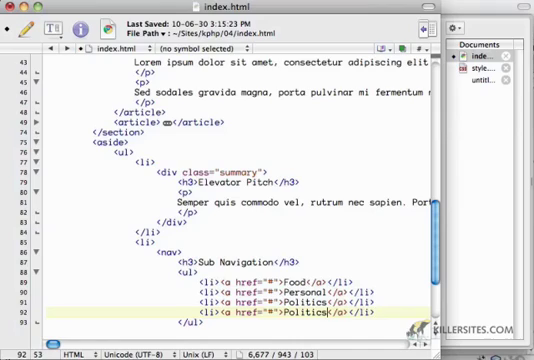
type("Enter")
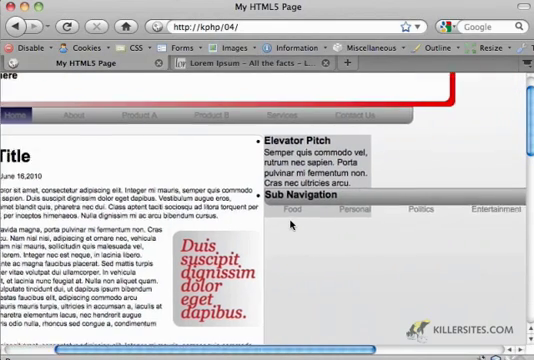
- Scroll the preview to the sidebar's new Sub Navigation links
scroll("down", 3)
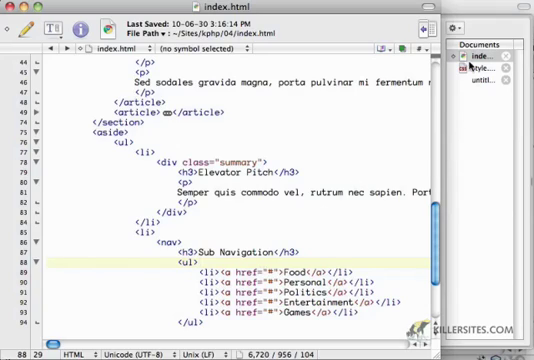
scroll("down", 3)
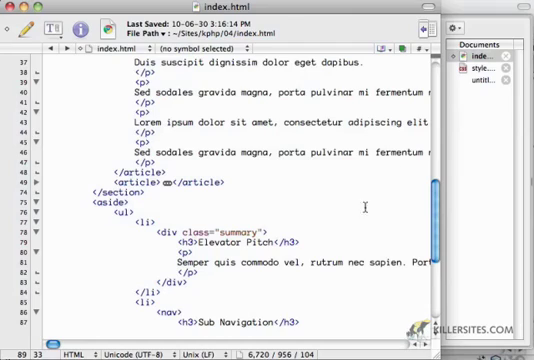
scroll("down", 3)
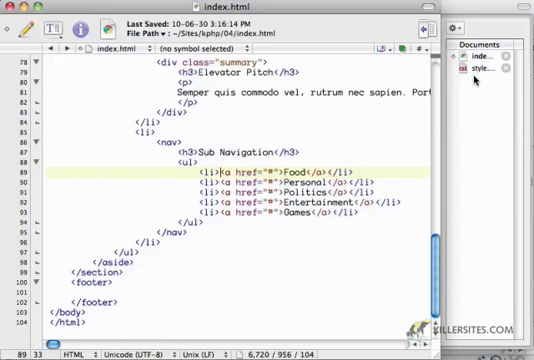
- Switch to style.css and add a /* Sidebar */ comment above the aside rule
left_click(491, 69)
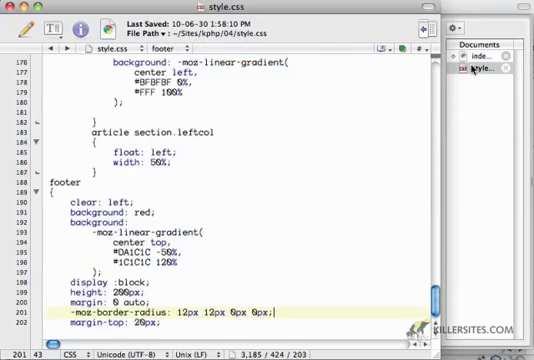
scroll("up", 3)
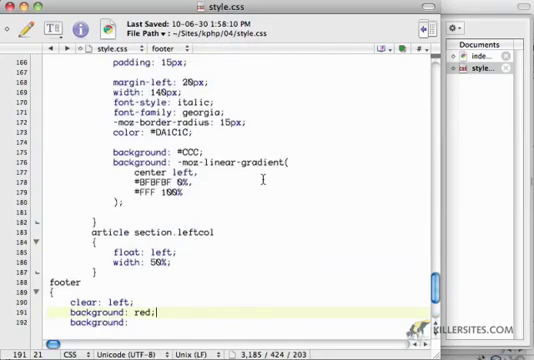
scroll("up", 3)
type("/*")
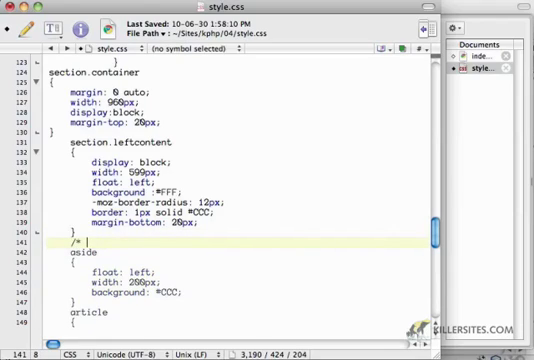
type("Sidebar */")
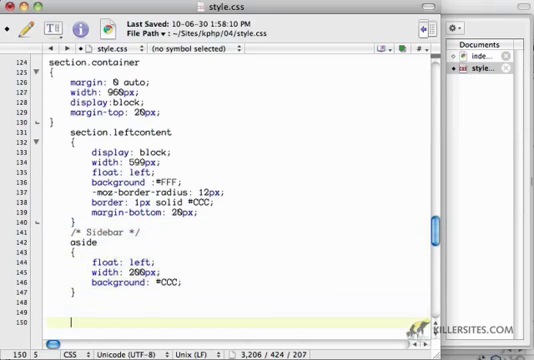
- Add an aside nav rule with background: none and border: none
type("aside nav")
type("}")
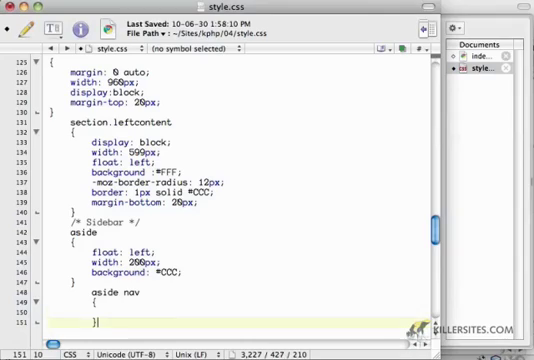
type("background: none;")
type("br")
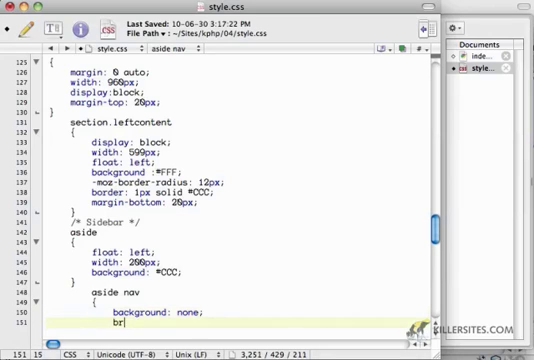
type("order; none;")
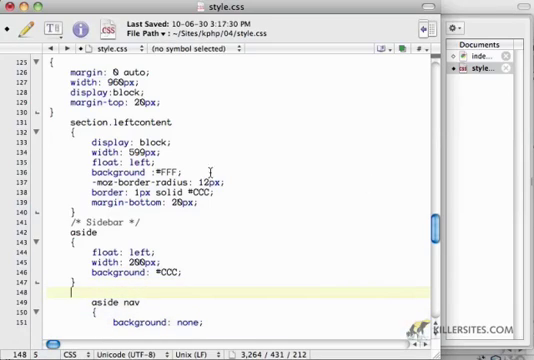
- Write the aside ul rule with width and margin declarations
type("aside")
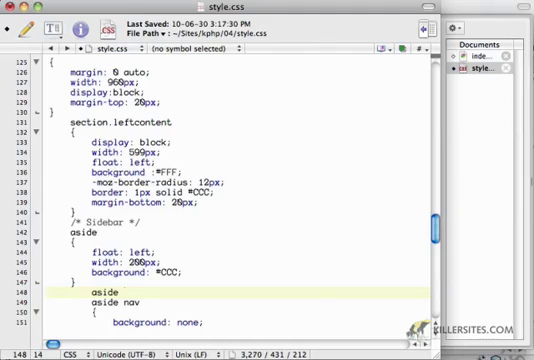
type("ul")
type("{")
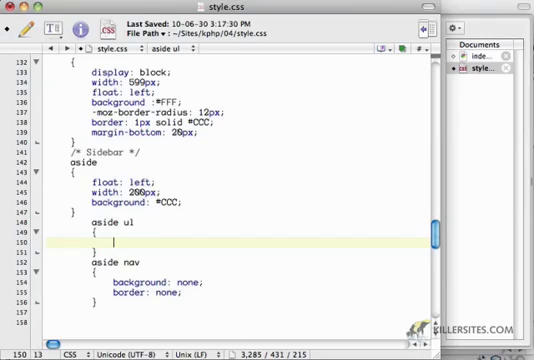
type("width")
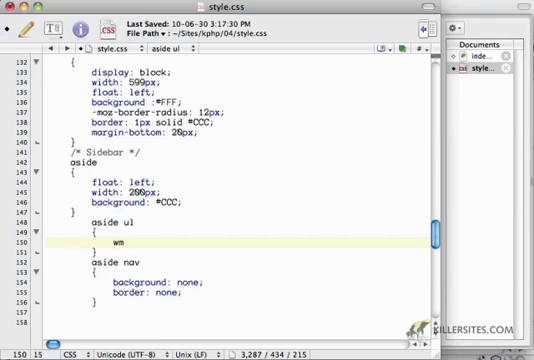
type("margin-left: 10px;")
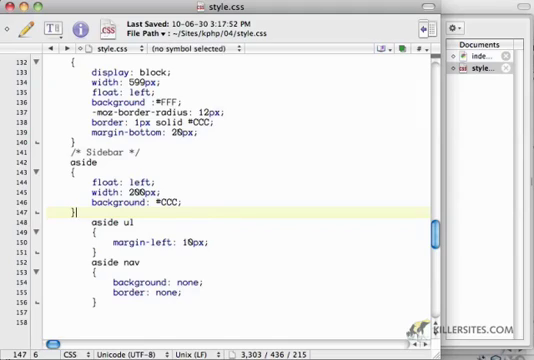
- Add an aside ul li rule with margin 0px 5px, padding 0 0, position relative
type("a")
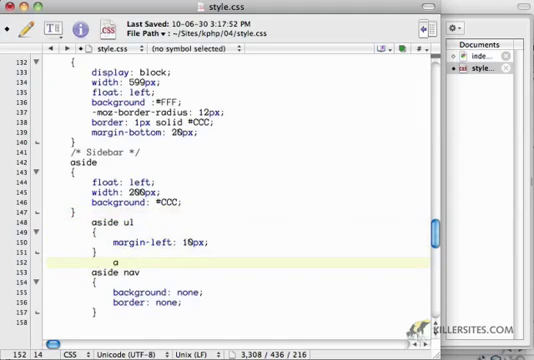
type("side ul li")
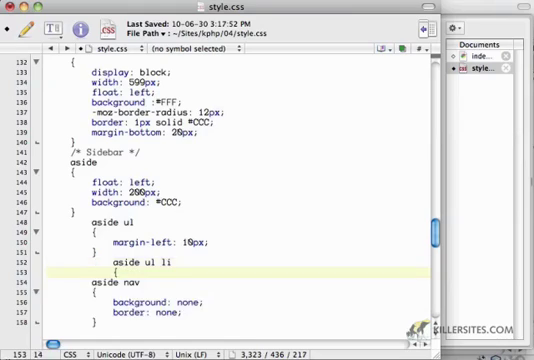
type("m")
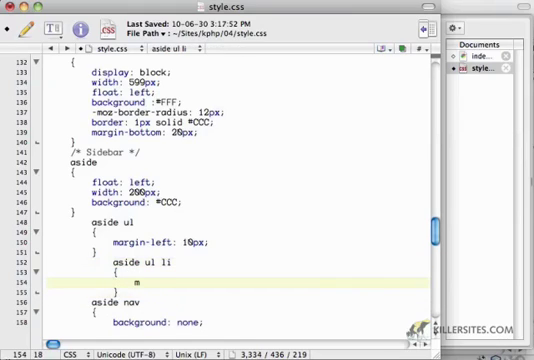
type("argin: 0px")
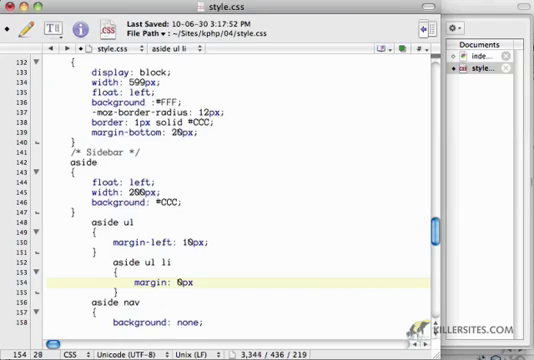
type("5px;")
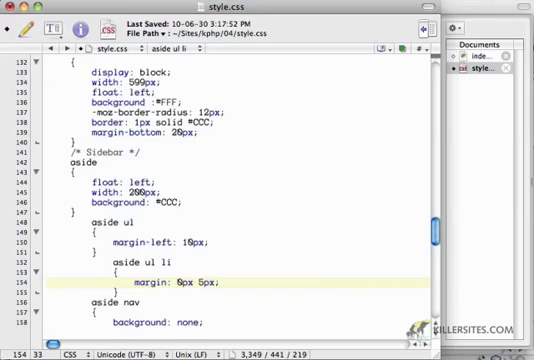
type("padding: 0 0;")
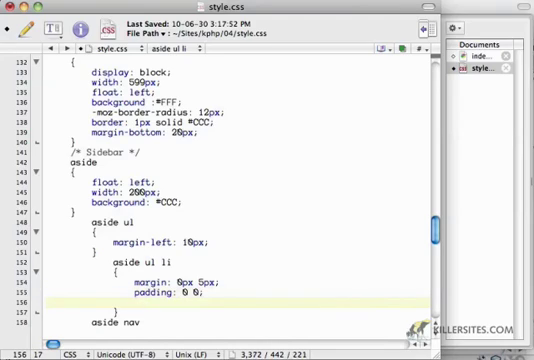
type("p")
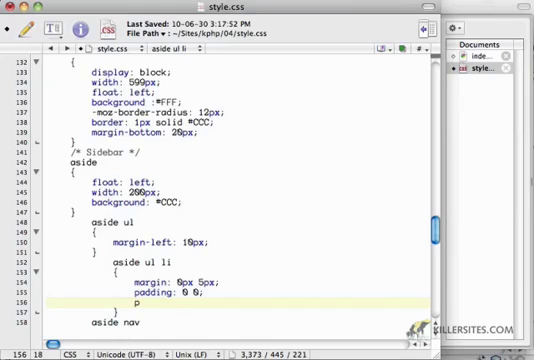
type("position: relative;")
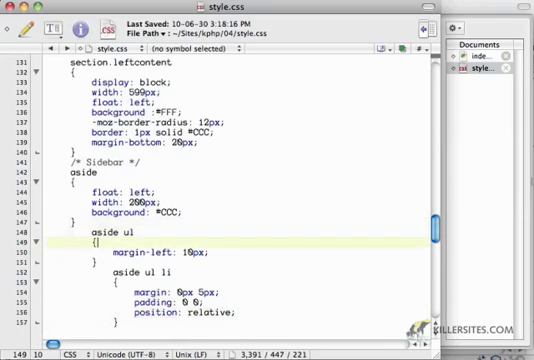
- Give aside ul list-style: none and width: auto, and remove the aside's #CCC background
type("list-sty")
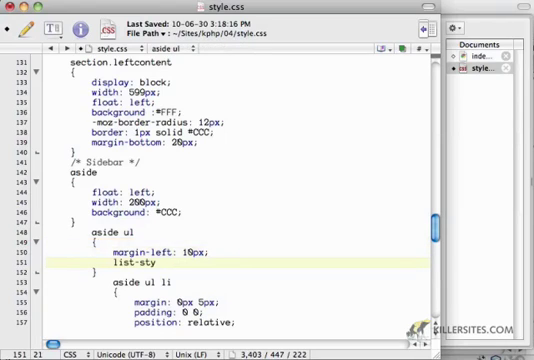
type("le: none;")
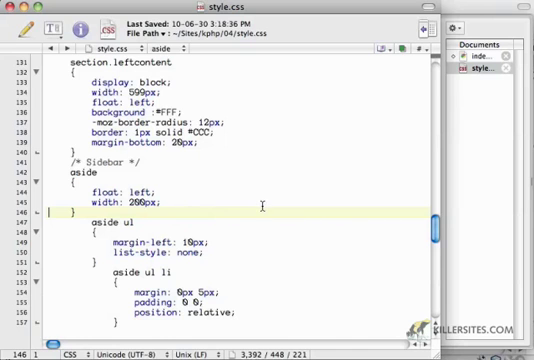
scroll("down", 3)
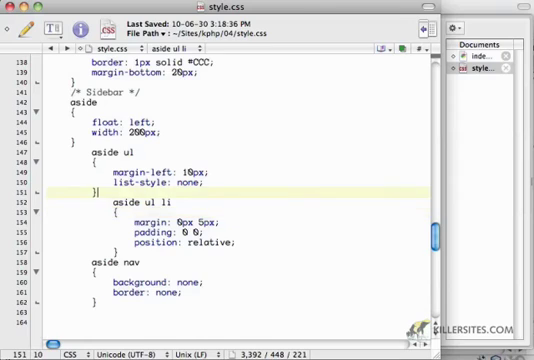
type("width: auto;")
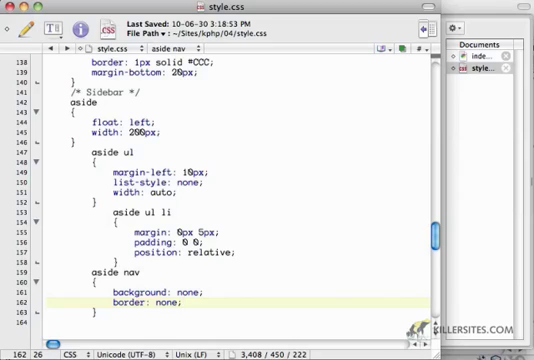
mouse_move(379, 182)
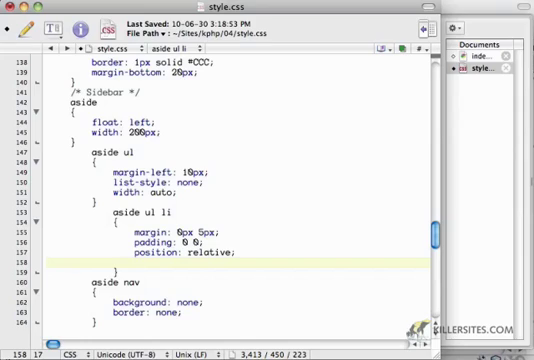
- Give aside ul li a 1px solid #AAA border and 12px border-radius, then begin a background
type("border: 1")
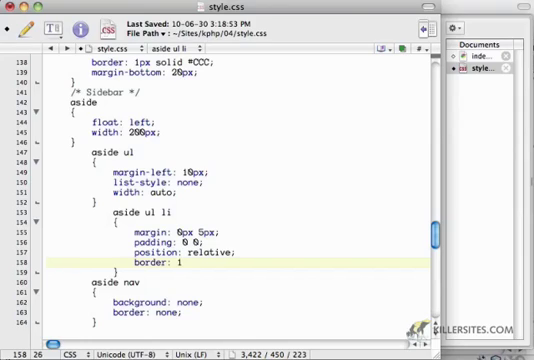
type("px solid #")
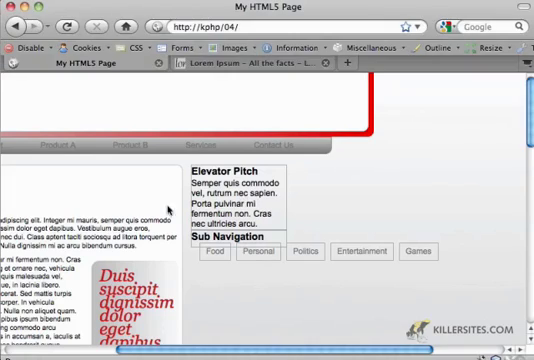
mouse_move(348, 246)
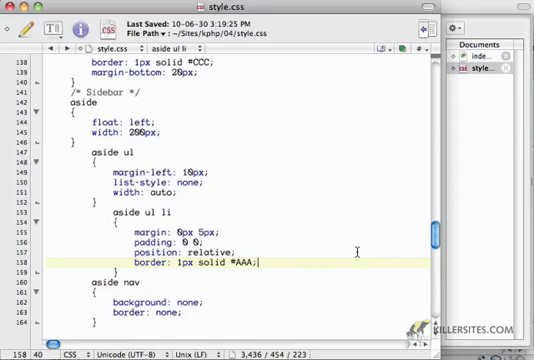
type("border-")
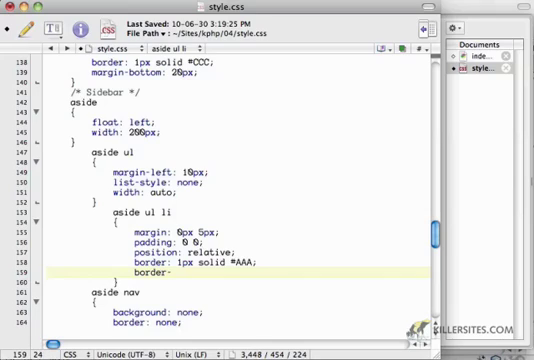
type("radius:")
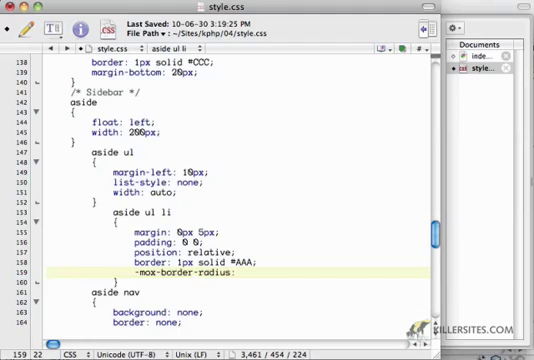
type("12")
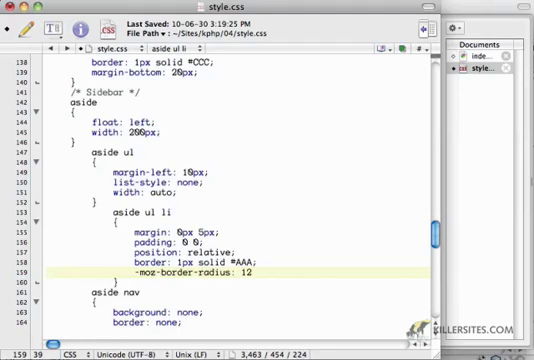
type("px;")
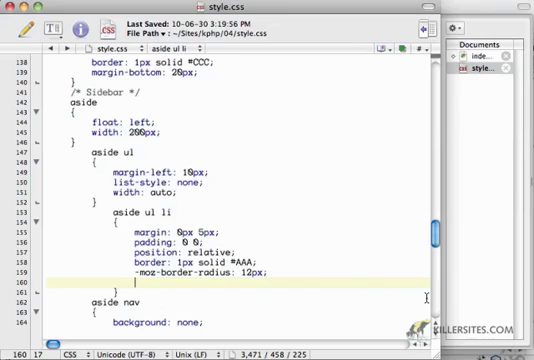
type("background: #FF")
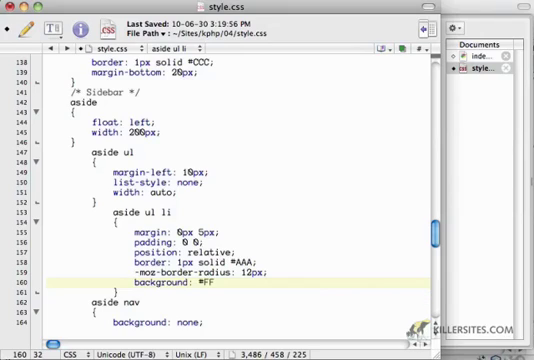